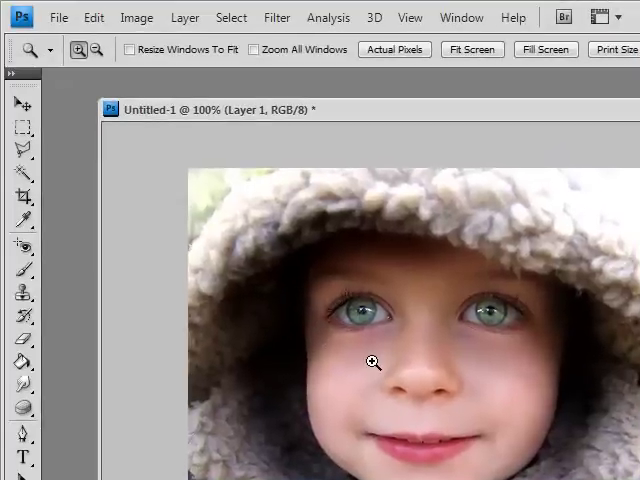
mouse_move(324, 318)
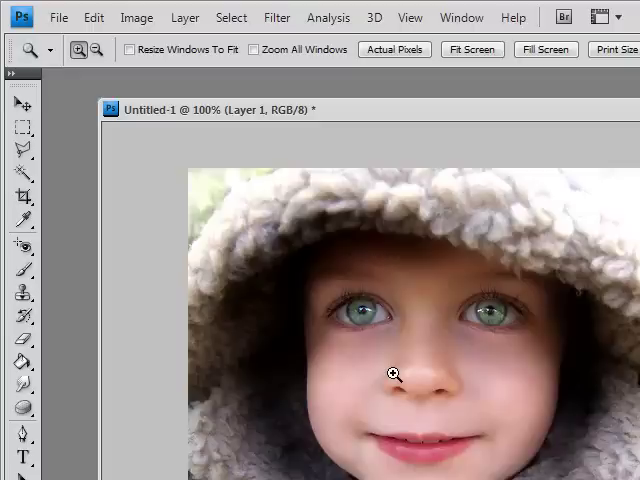
mouse_move(350, 328)
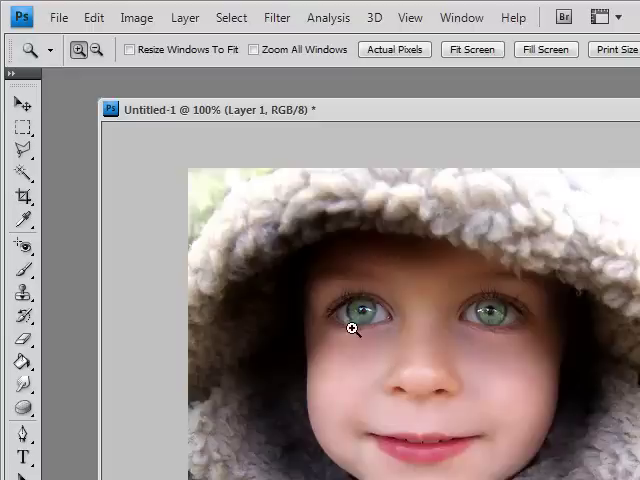
mouse_move(432, 364)
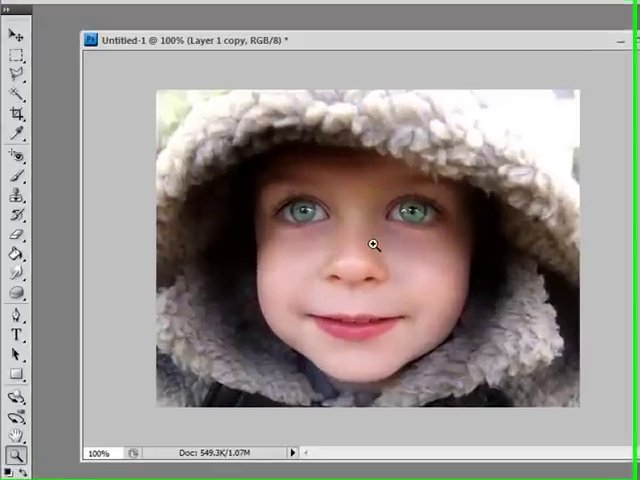
Step: Switch to the Elliptical Marquee Tool and add a blank Layer 2 above the portrait copy
left_click(14, 48)
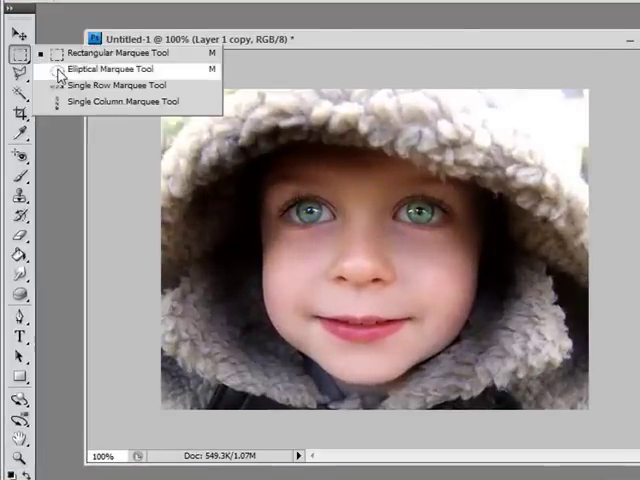
left_click(108, 68)
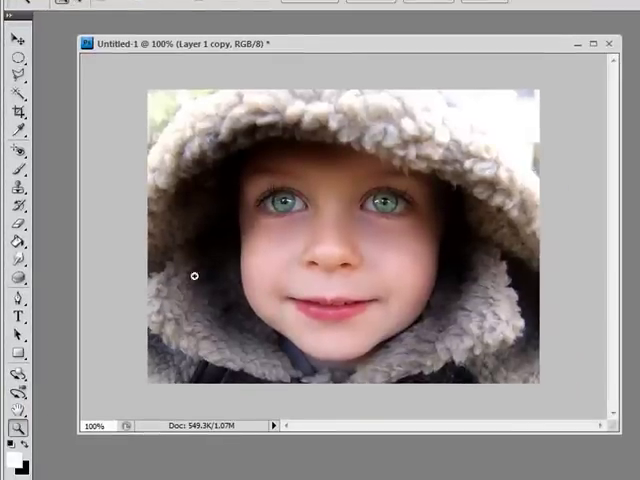
left_click(196, 276)
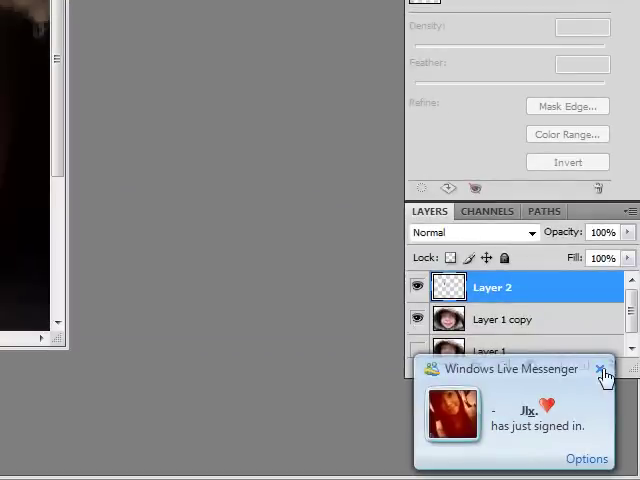
Step: Zoom onto the child's eyes and start choosing a new foreground colour
left_click(604, 368)
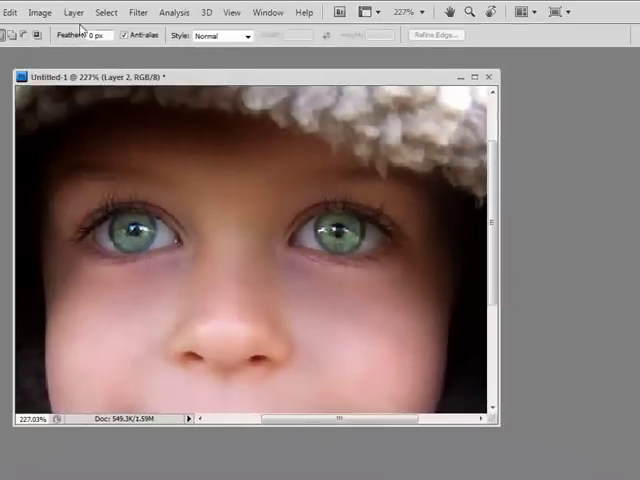
left_click(40, 12)
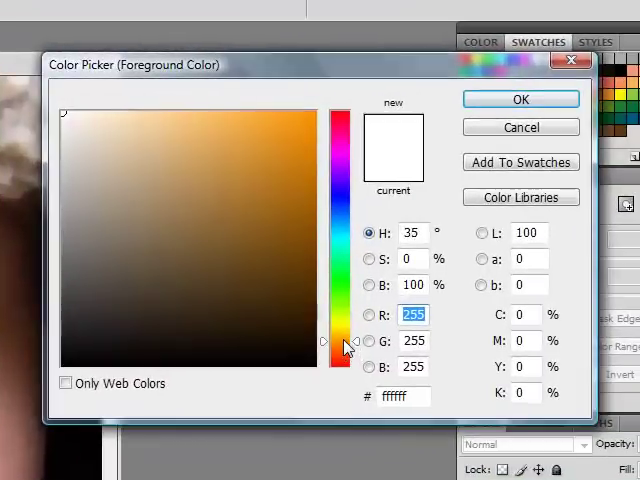
Step: Choose a golden yellow (#cda22e) foreground colour for filling the iris selection
left_click(268, 148)
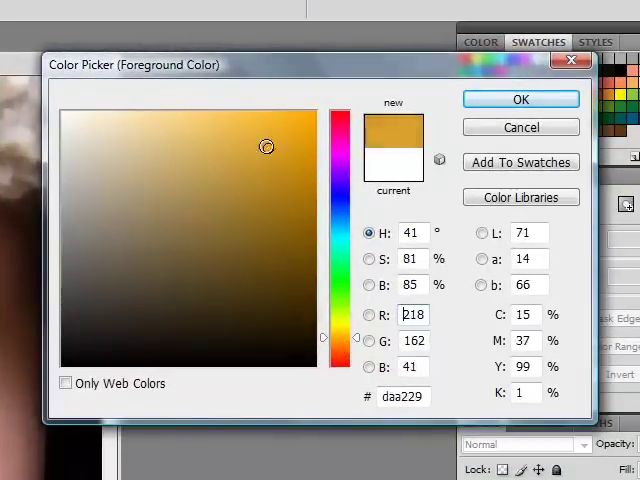
left_click(258, 160)
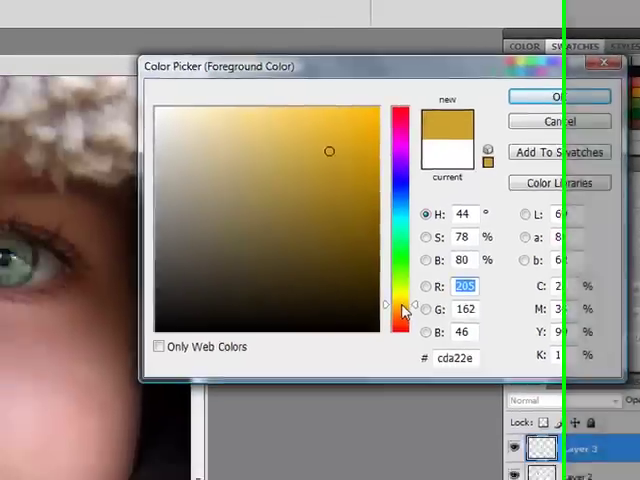
left_click(560, 96)
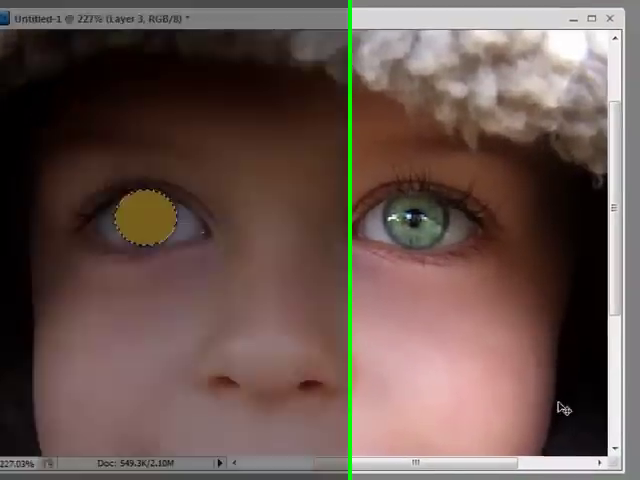
Step: Set Layer 2 to a light-blending mode such as Overlay so iris detail shows through the gold
left_click(510, 362)
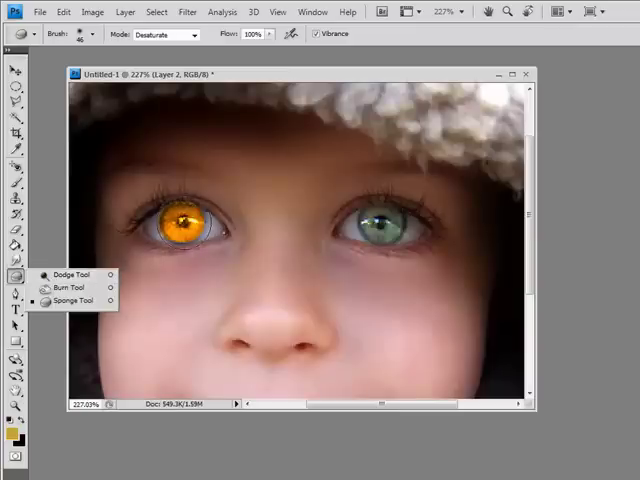
mouse_move(70, 288)
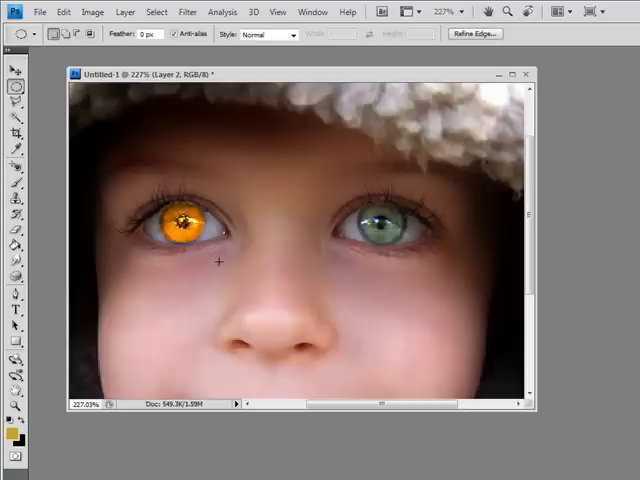
Step: Feather the iris selection by 2 px before painting the black pupil
right_click(216, 262)
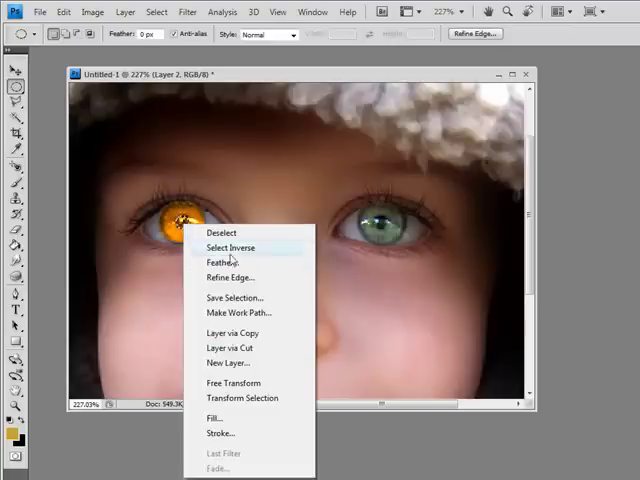
left_click(224, 264)
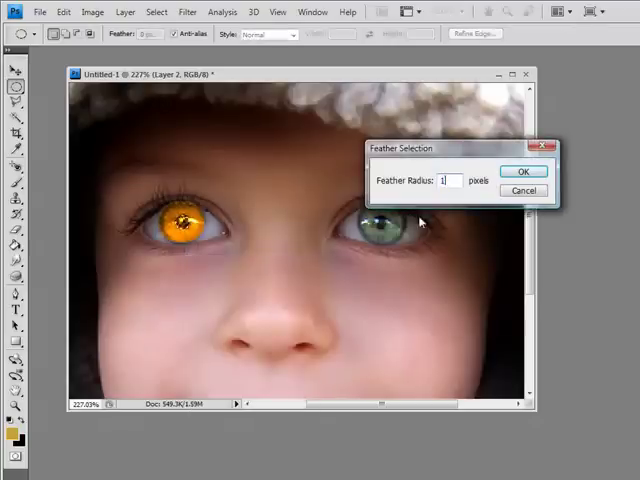
left_click(524, 170)
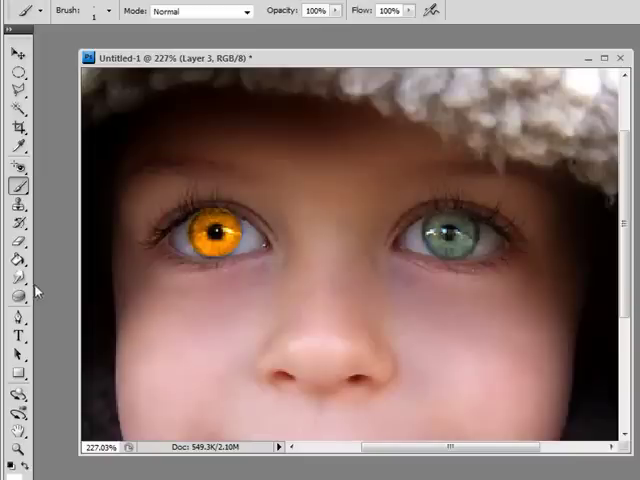
Step: Set up the Dodge Tool with Midtones range, 100% exposure and a suitable brush
left_click(16, 296)
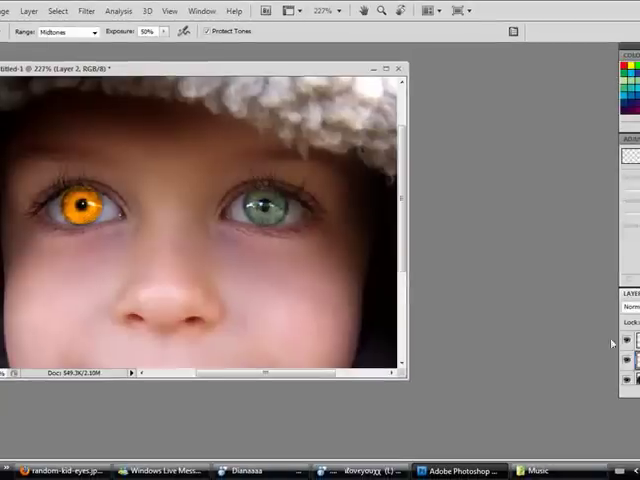
left_click(76, 204)
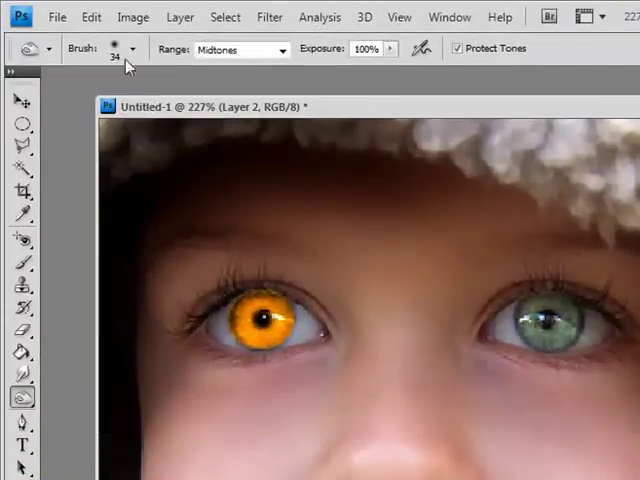
left_click(130, 48)
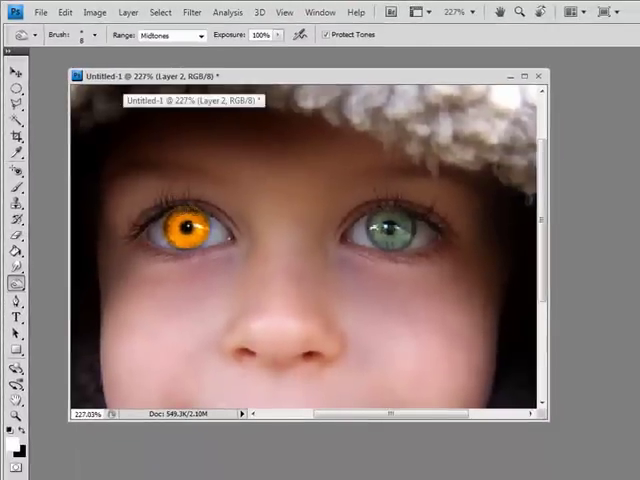
Step: Dodge several bright radial streaks across the orange iris for glowing highlights
left_click(184, 244)
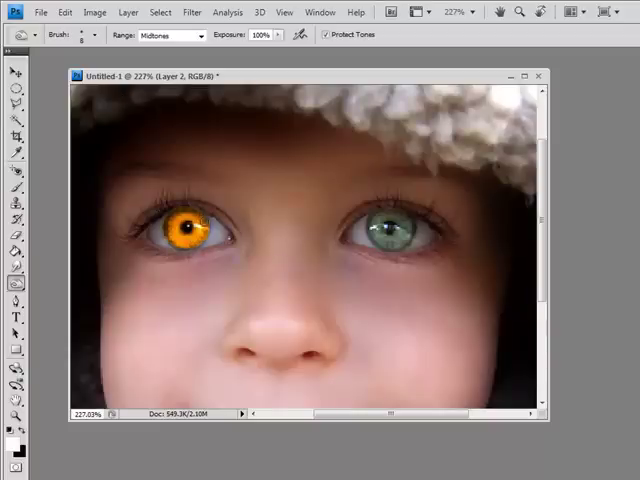
left_click(184, 232)
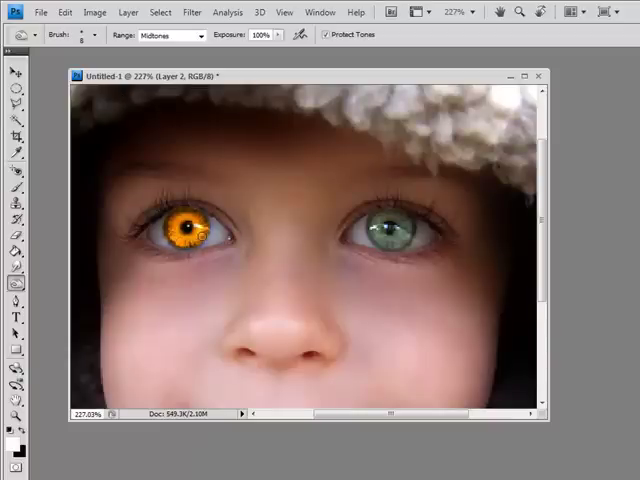
left_click(196, 236)
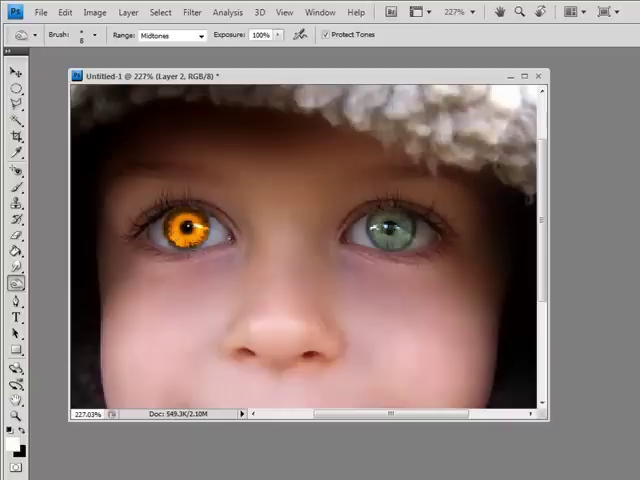